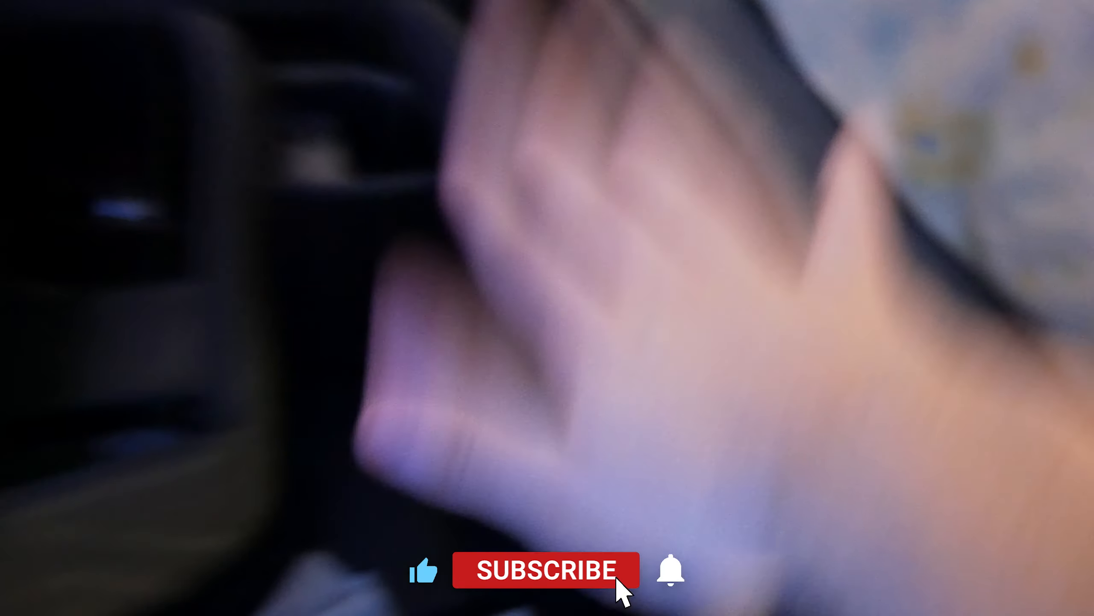
pyautogui.click(543, 570)
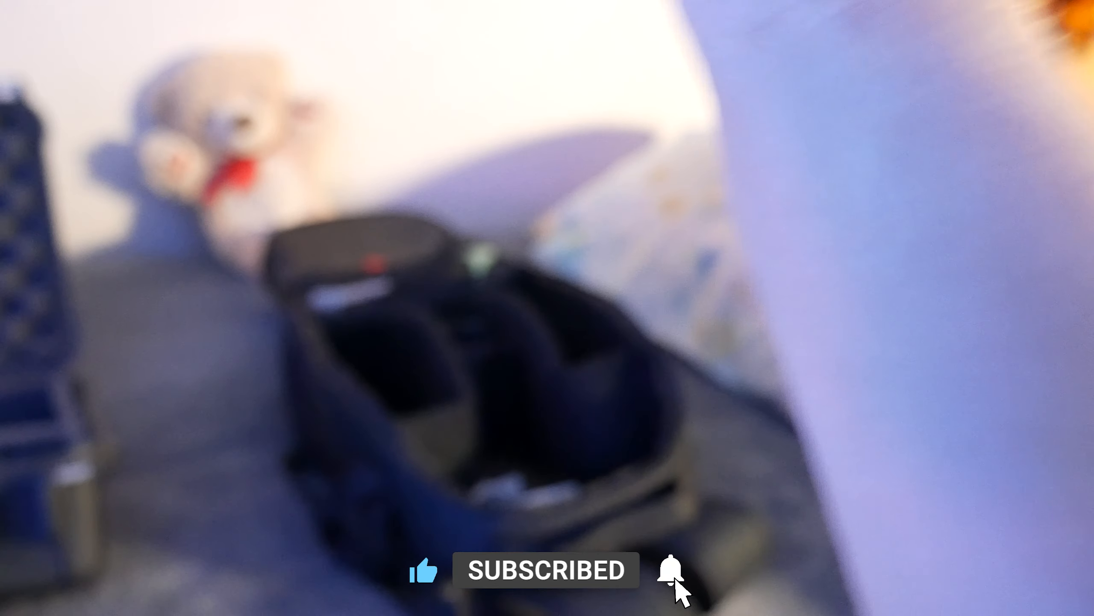